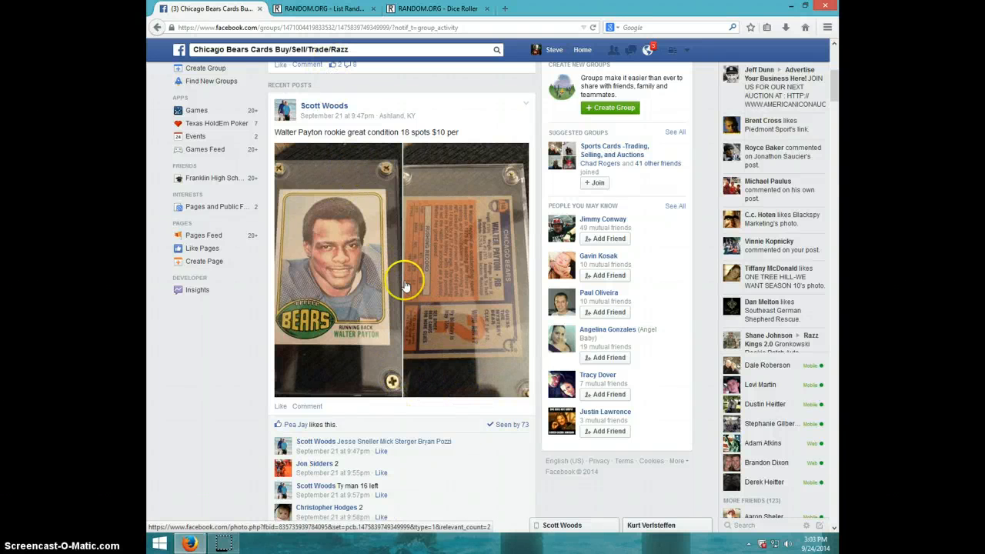
Post a LIVE comment beneath the Facebook razz participant list and check the clock.
scroll(down, 3)
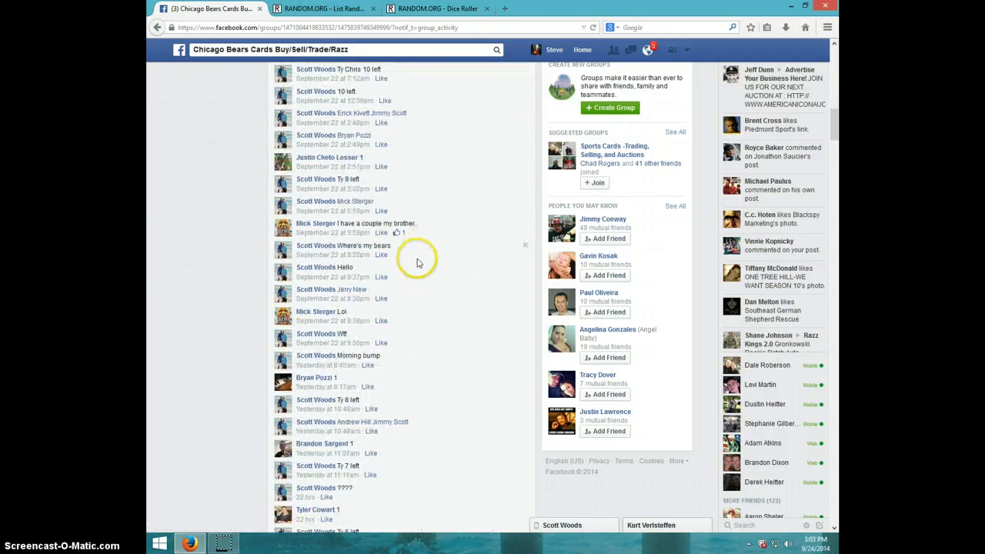
scroll(down, 3)
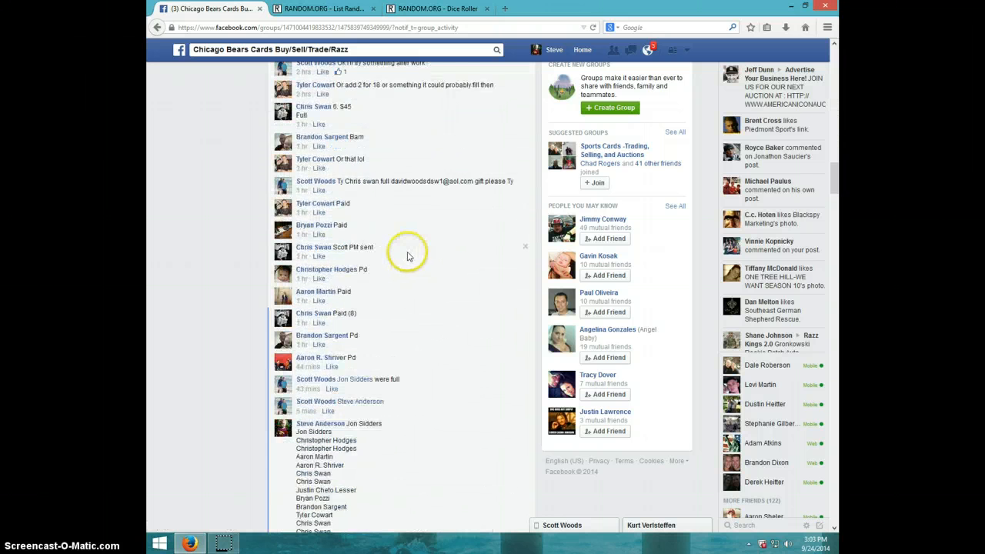
scroll(down, 3)
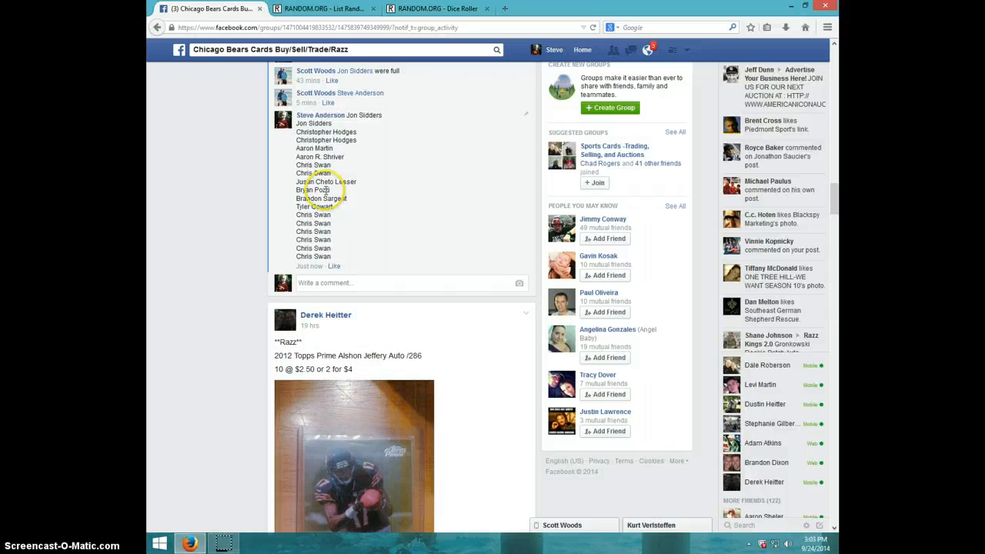
mouse_move(336, 284)
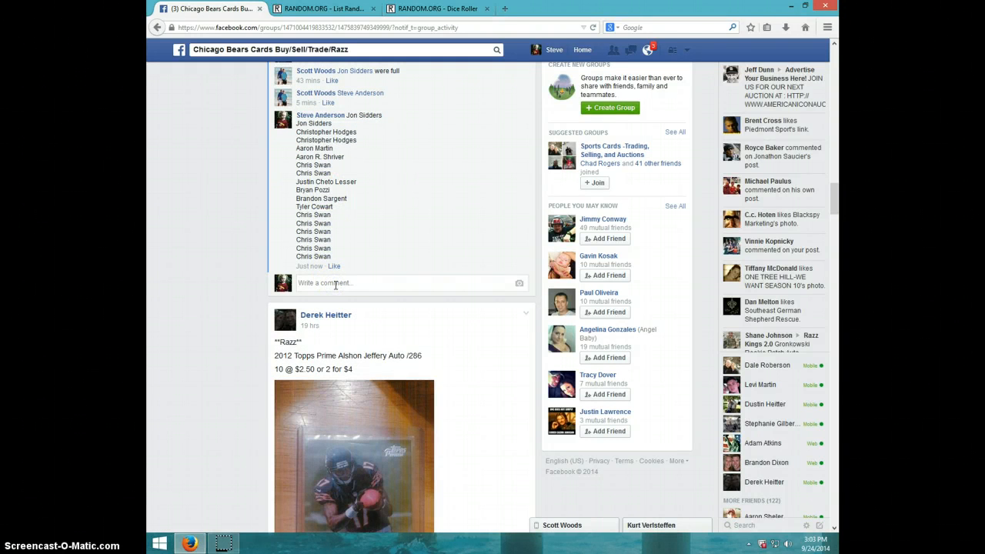
text(LIVE)
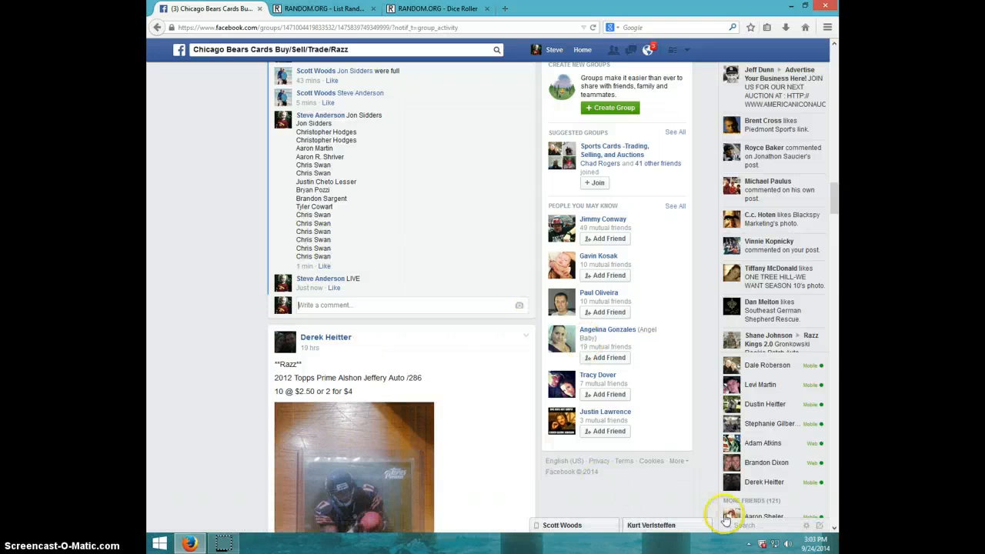
click(808, 546)
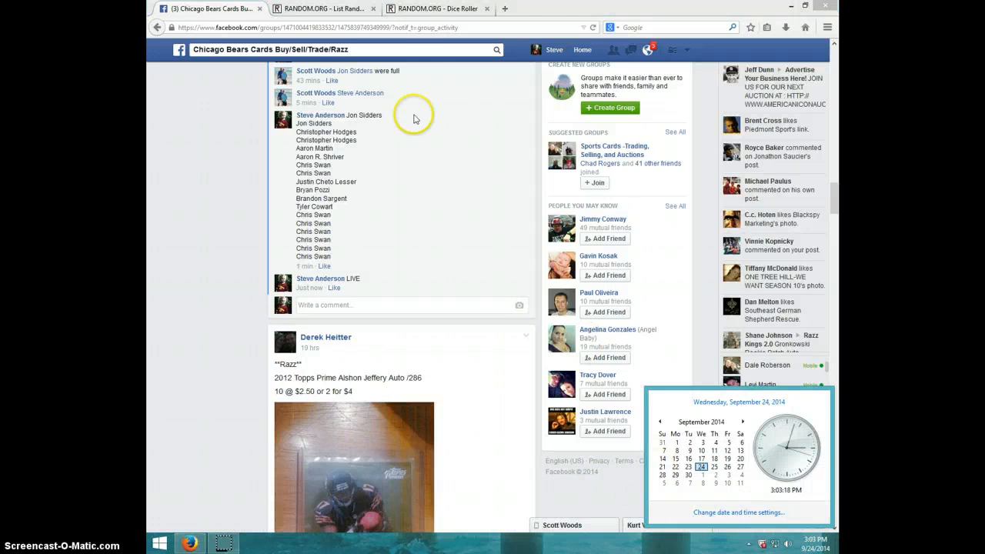
Roll two virtual dice on RANDOM.ORG, then go back to the List Randomizer.
click(437, 8)
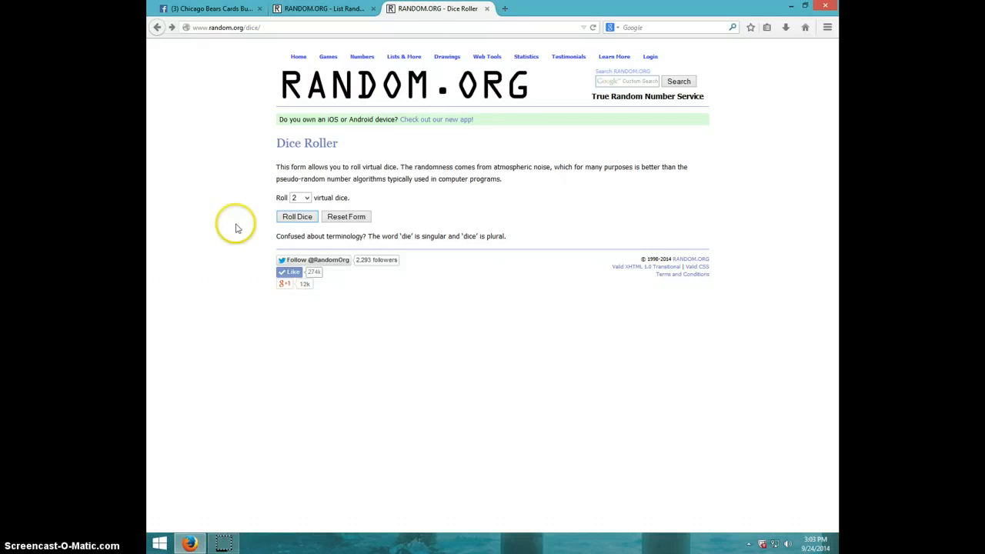
click(297, 216)
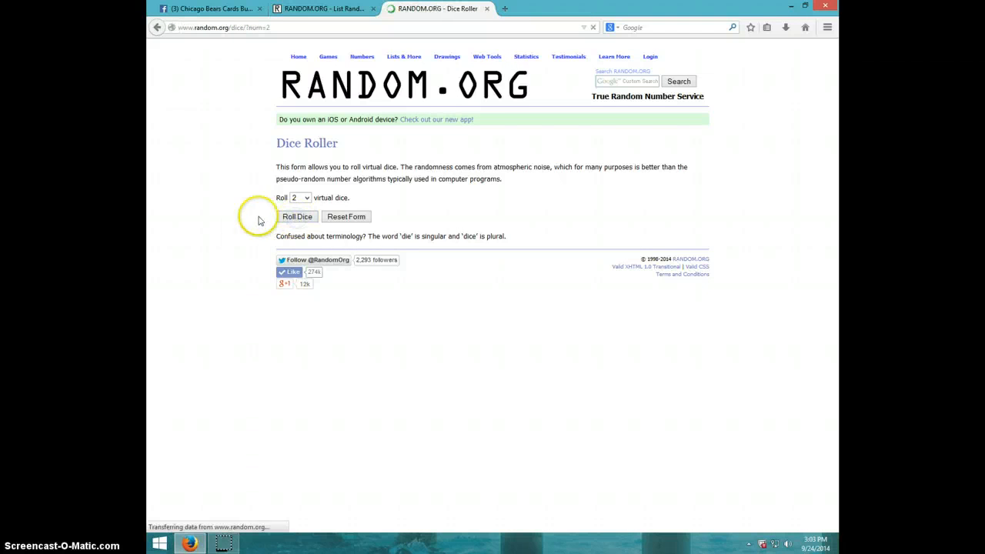
click(297, 216)
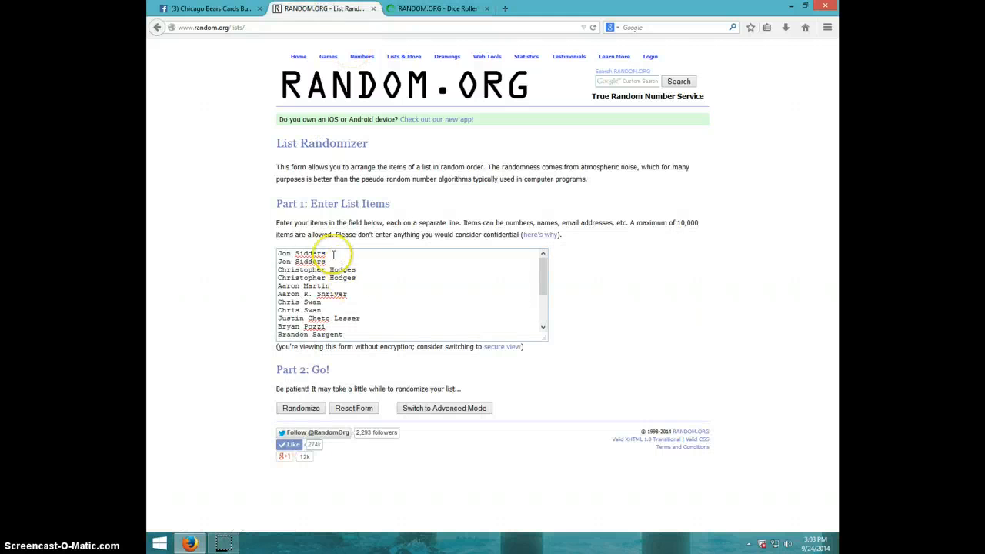
mouse_move(356, 291)
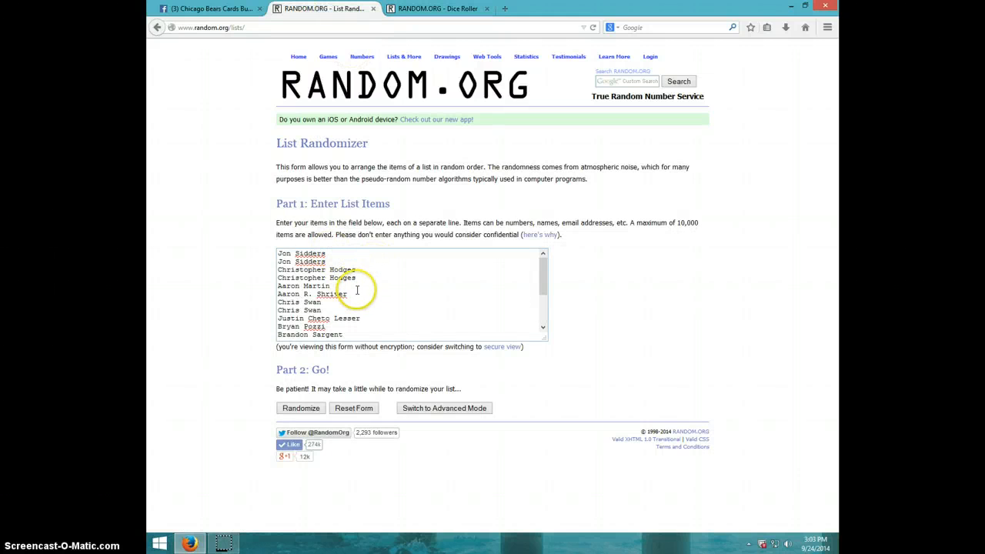
mouse_move(264, 306)
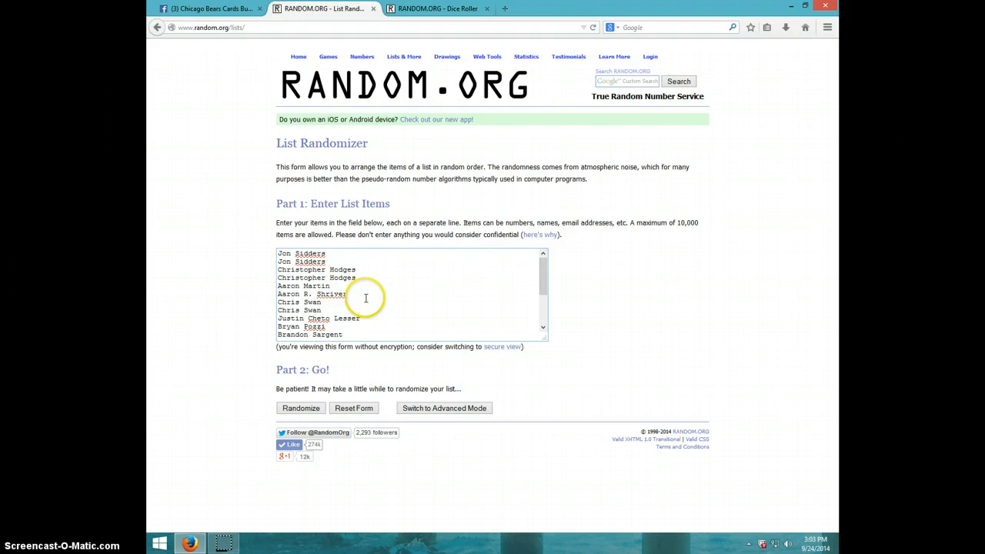
mouse_move(364, 315)
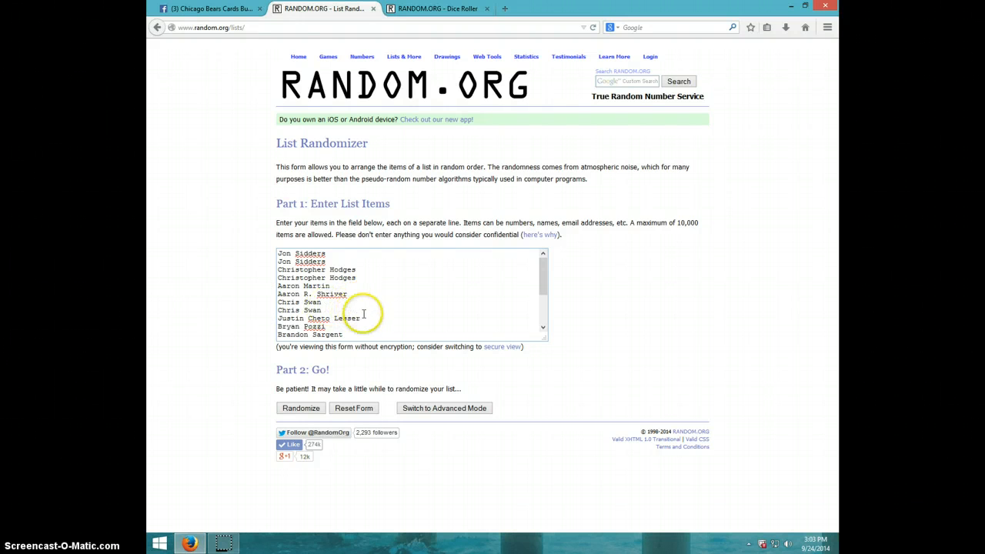
scroll(down, 3)
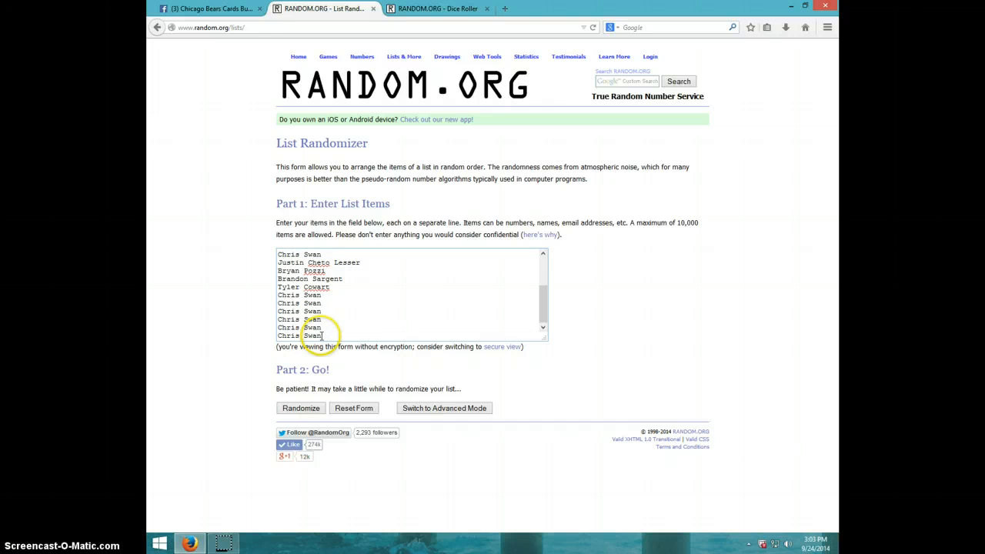
click(439, 8)
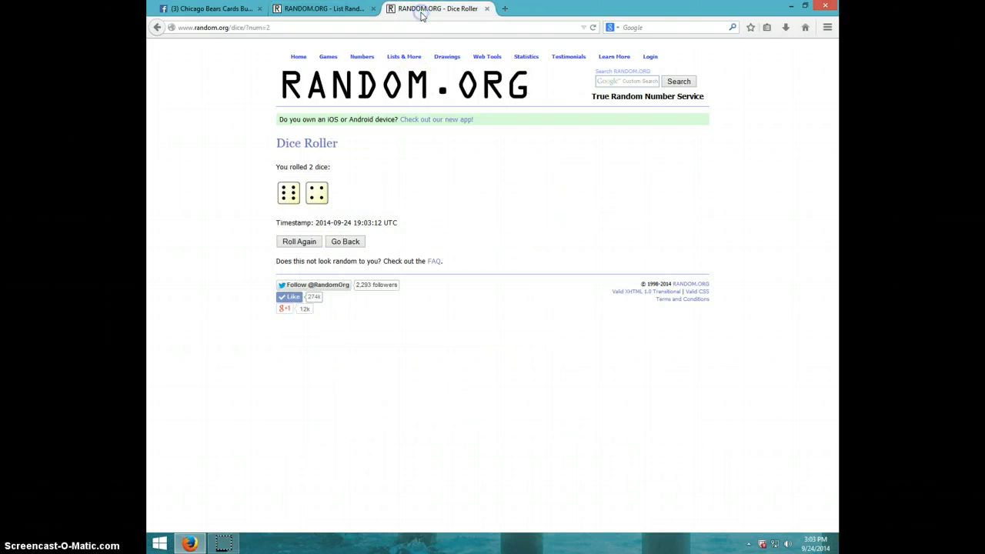
click(323, 9)
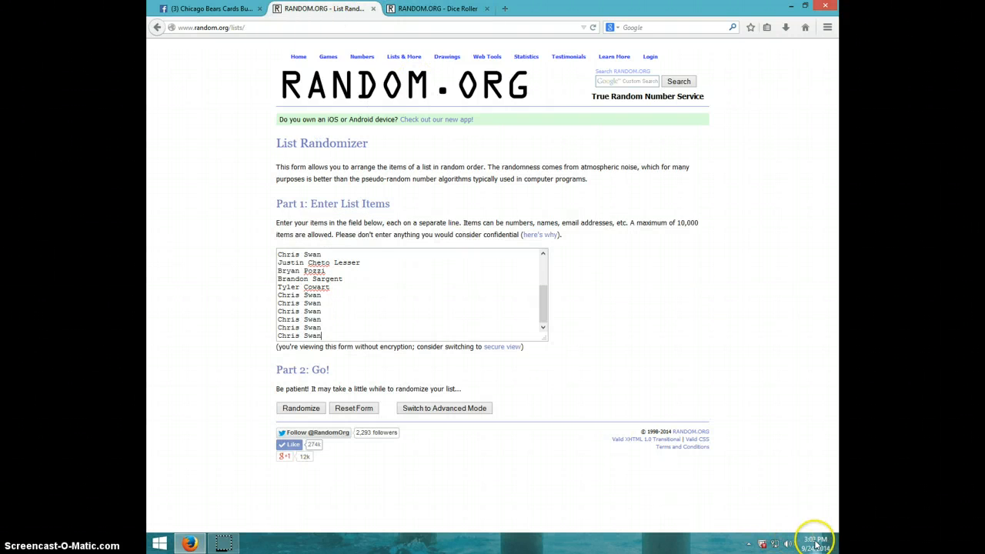
click(813, 539)
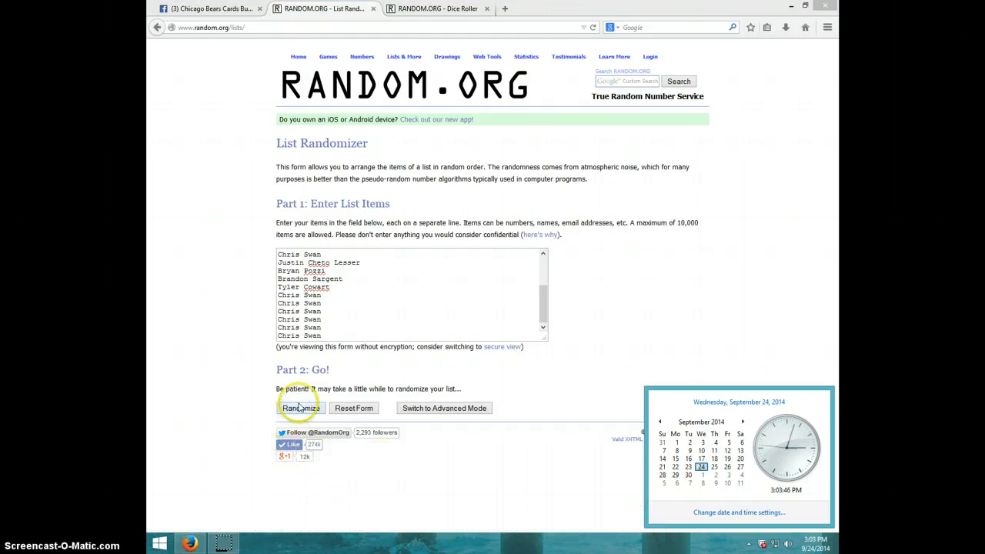
Randomize the razz participant list nine times in a row.
click(300, 408)
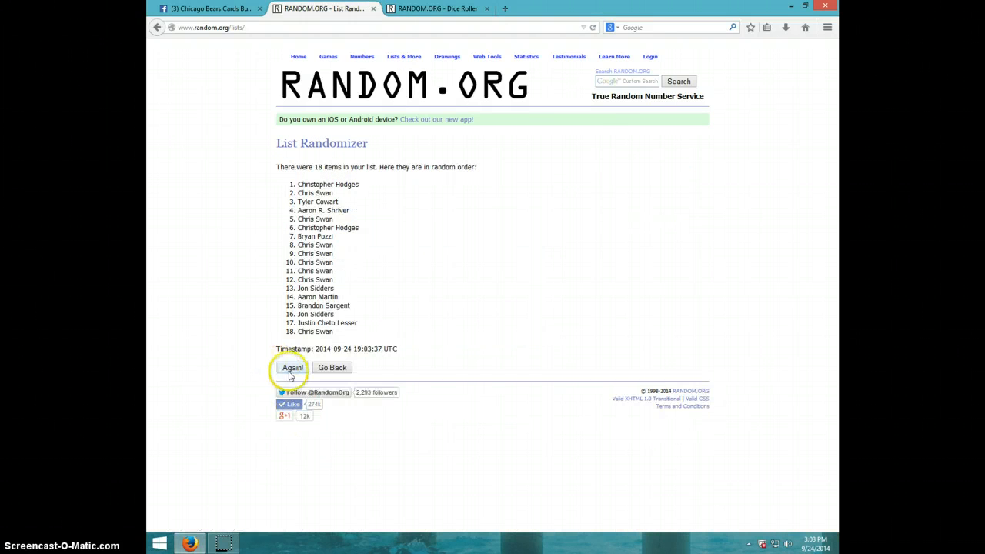
click(292, 367)
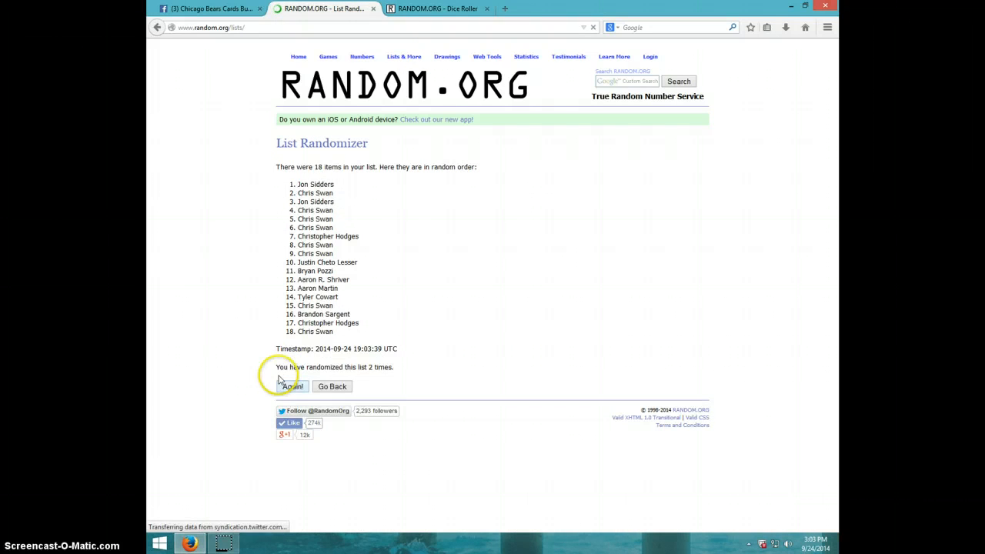
click(292, 386)
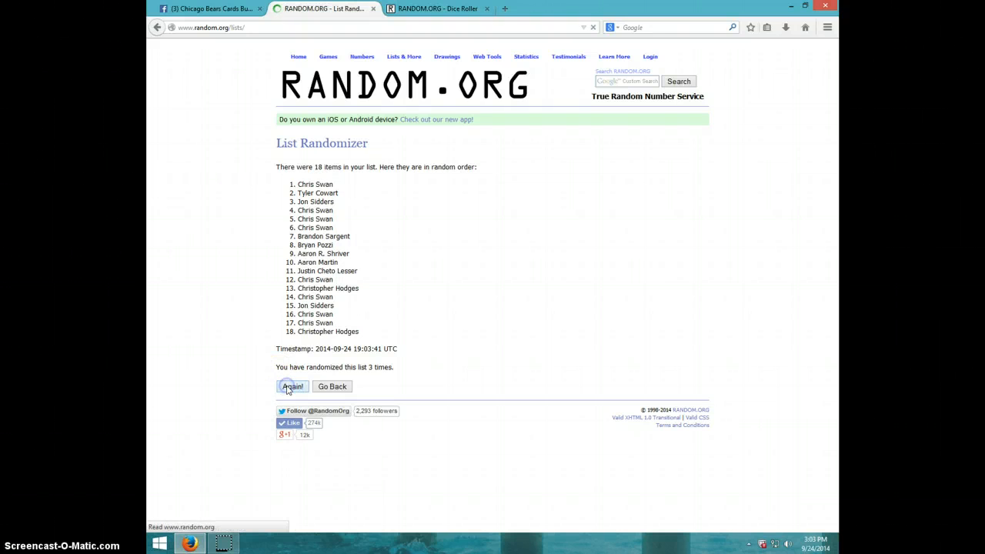
click(292, 386)
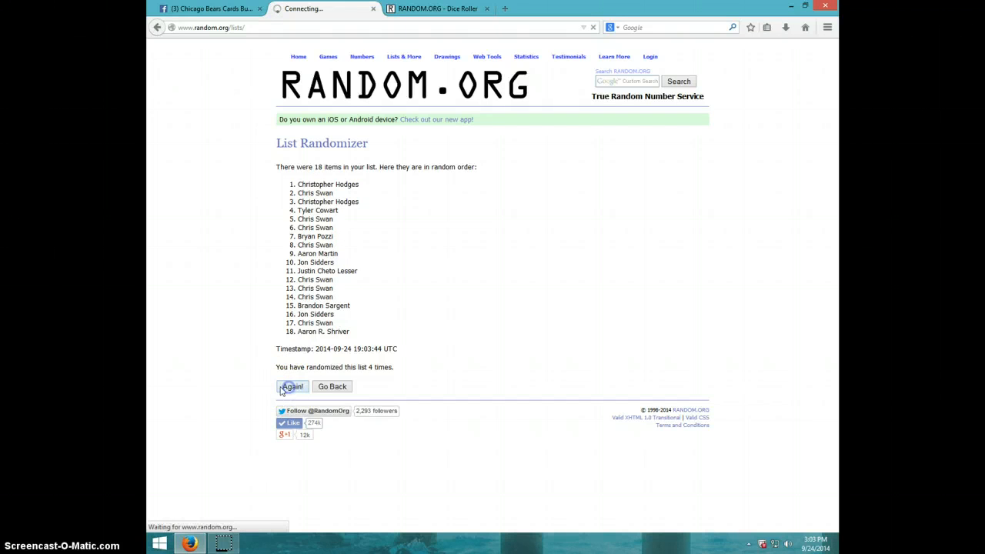
click(292, 387)
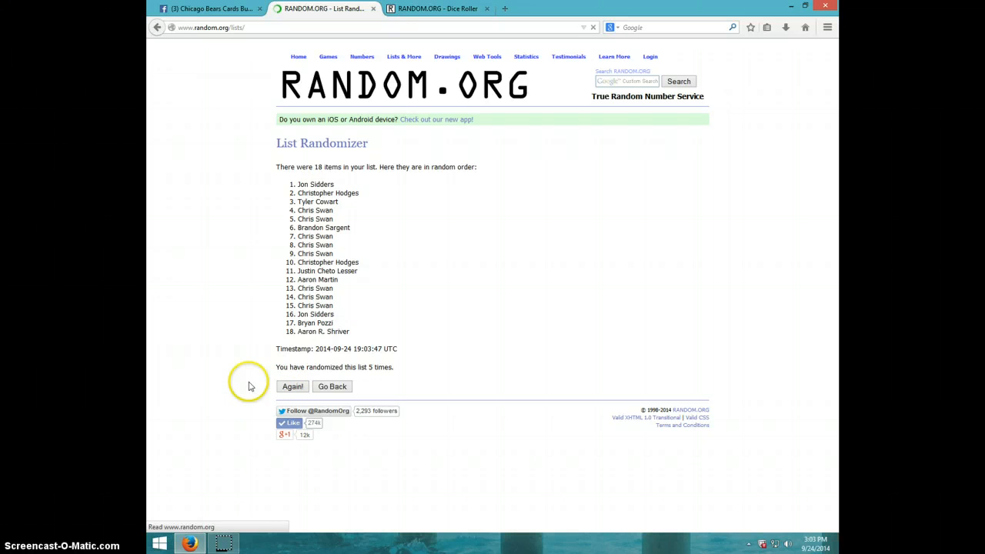
click(292, 386)
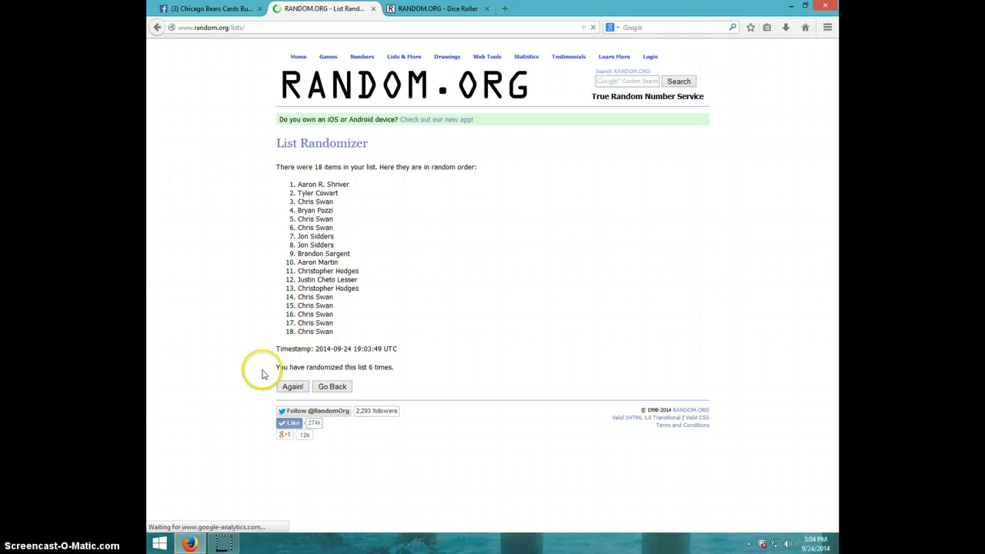
click(293, 386)
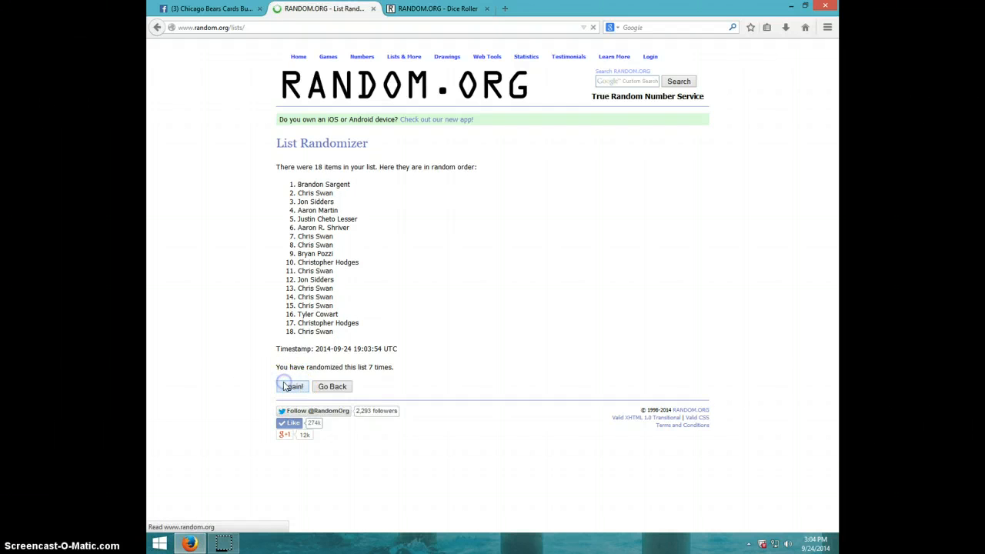
click(291, 386)
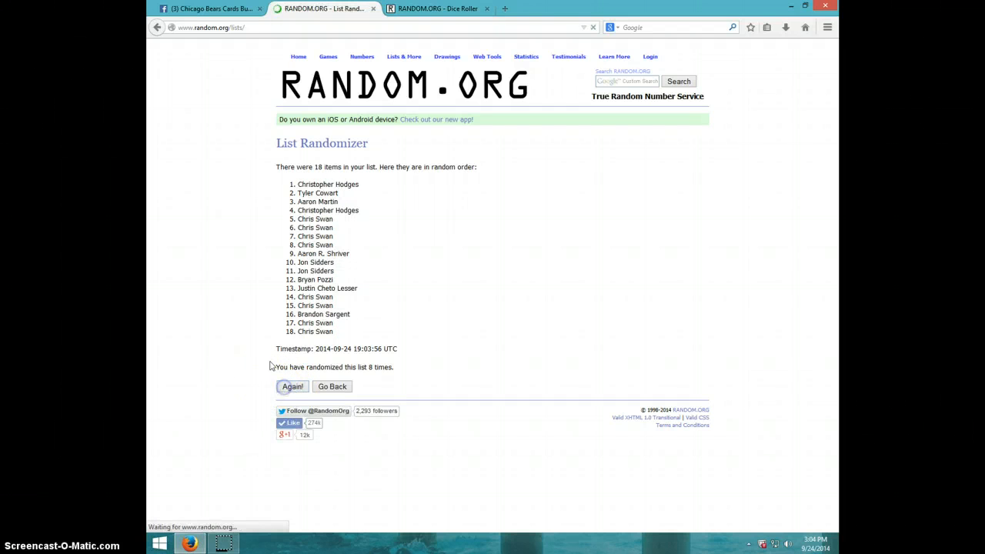
click(292, 386)
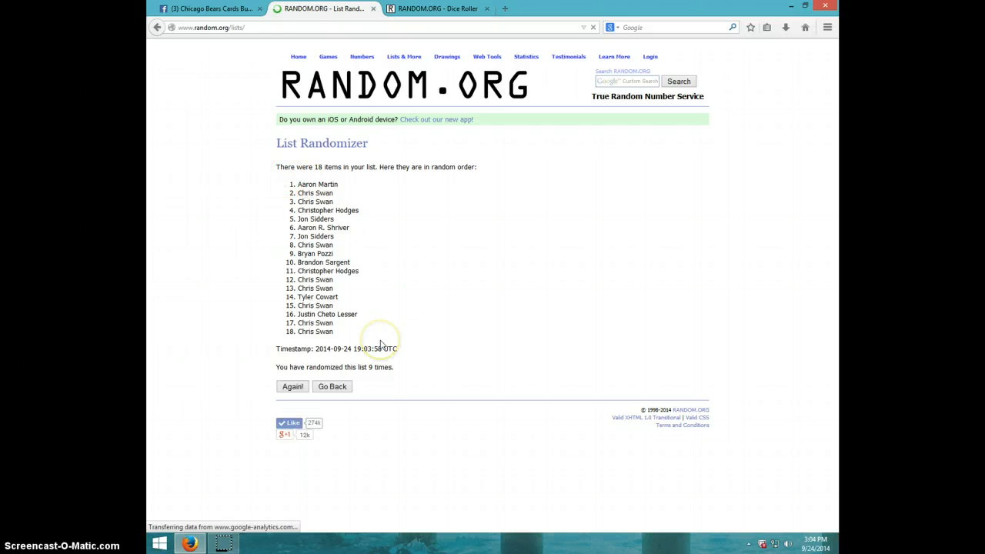
click(427, 9)
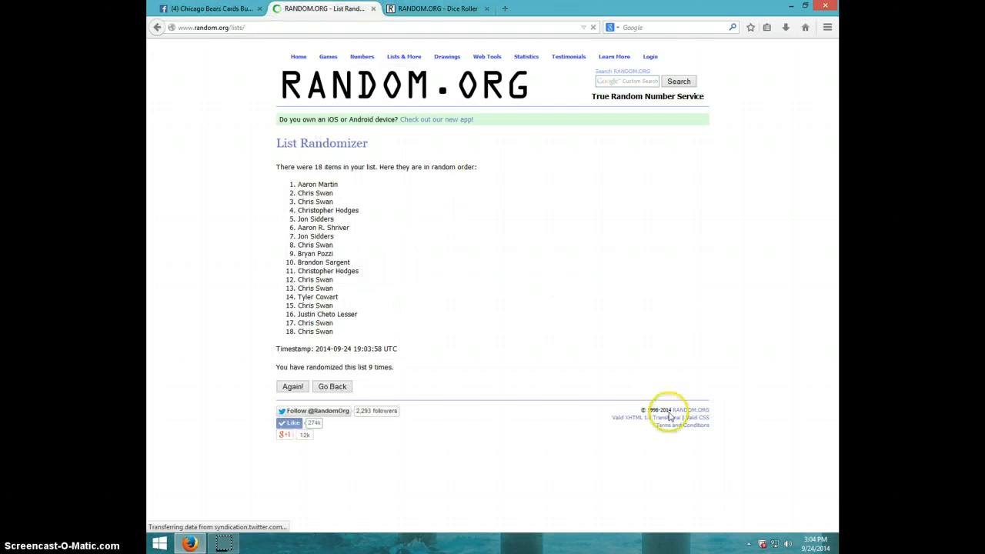
click(802, 545)
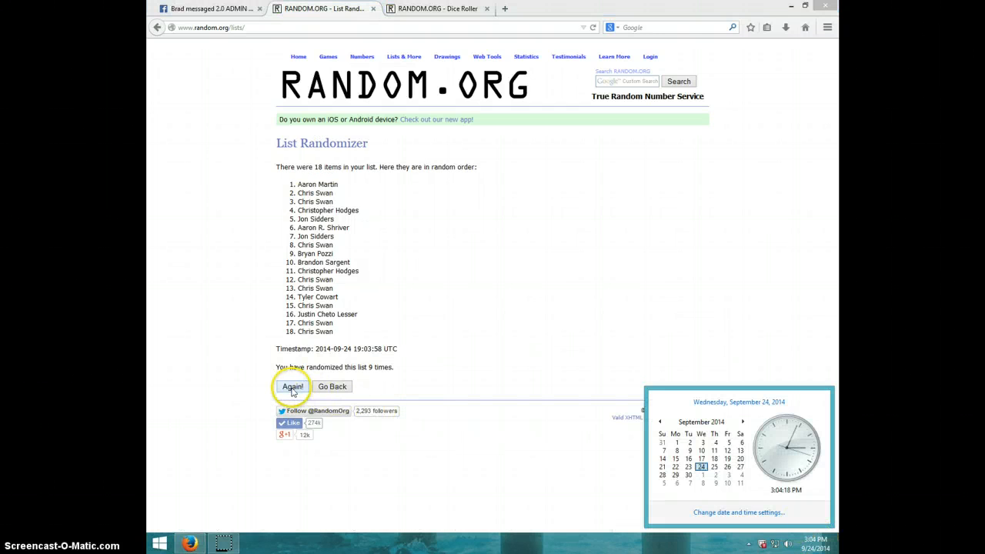
click(292, 385)
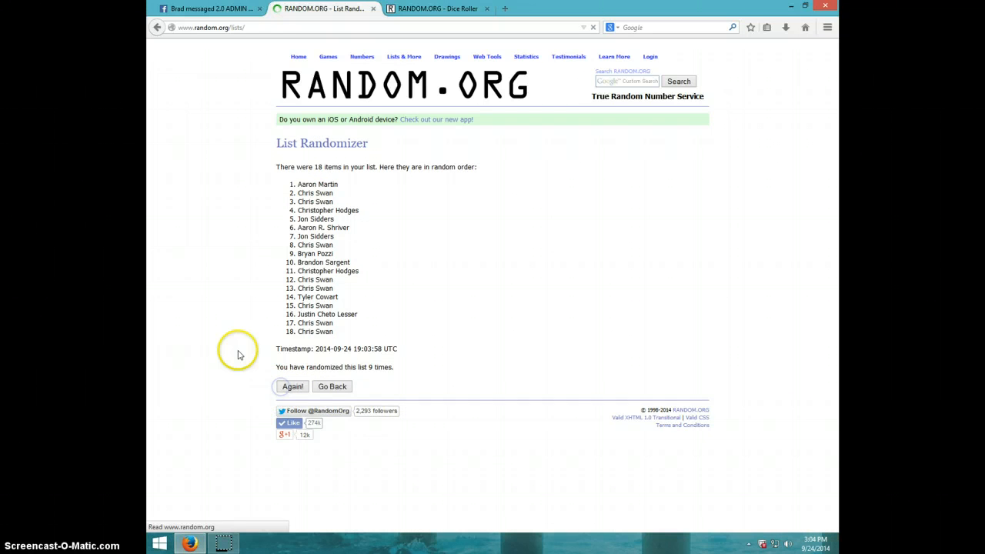
click(293, 386)
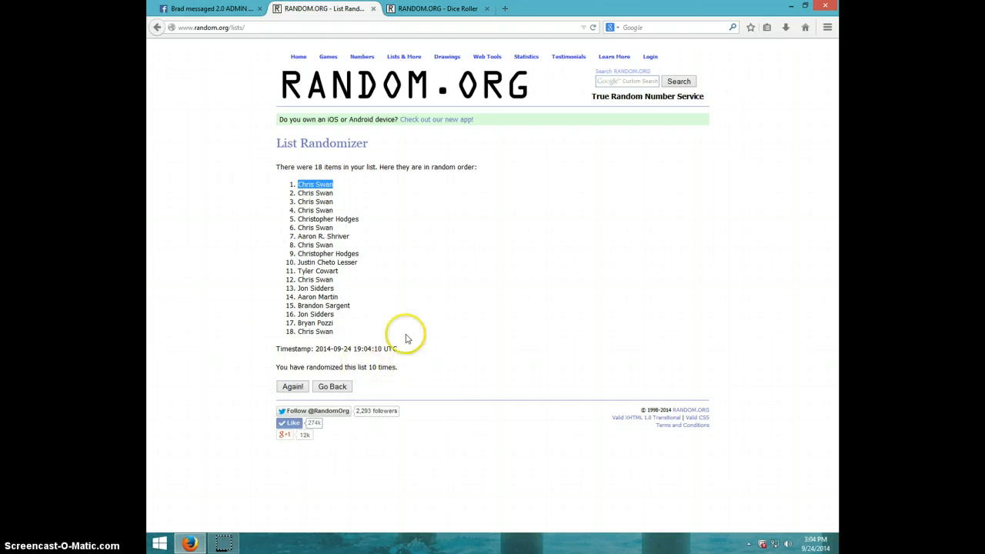
click(437, 8)
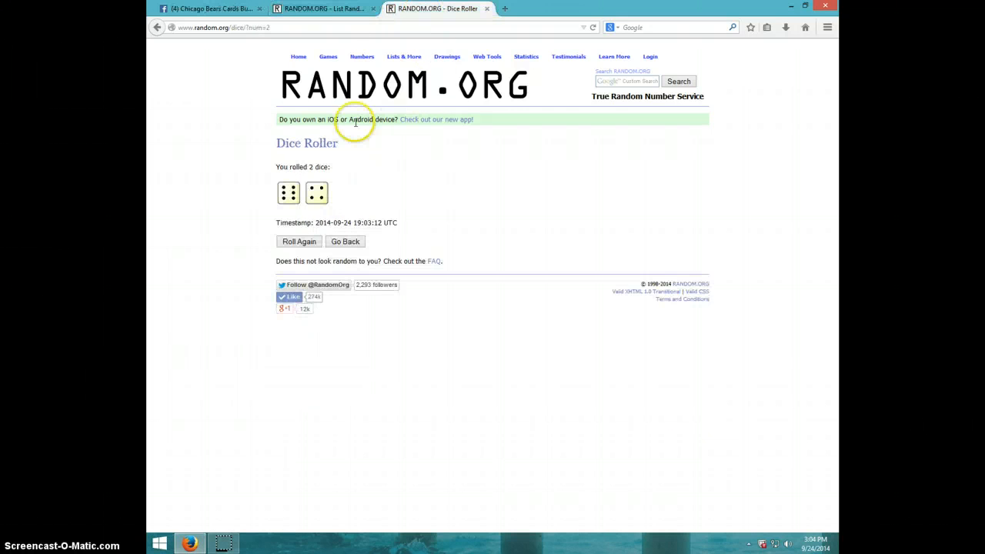
click(323, 8)
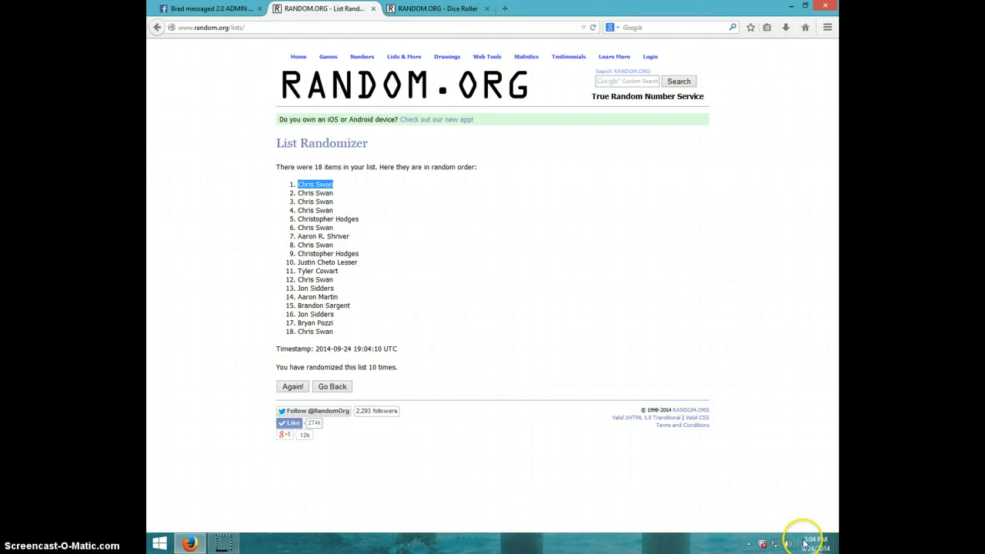
click(803, 543)
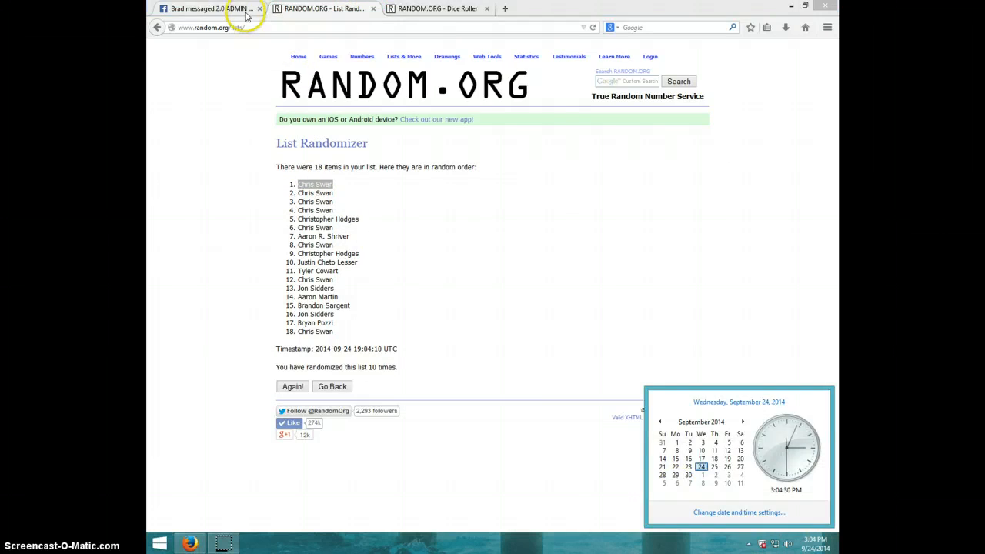
Comment DONE under the razz list on Facebook, then display the clock.
click(208, 9)
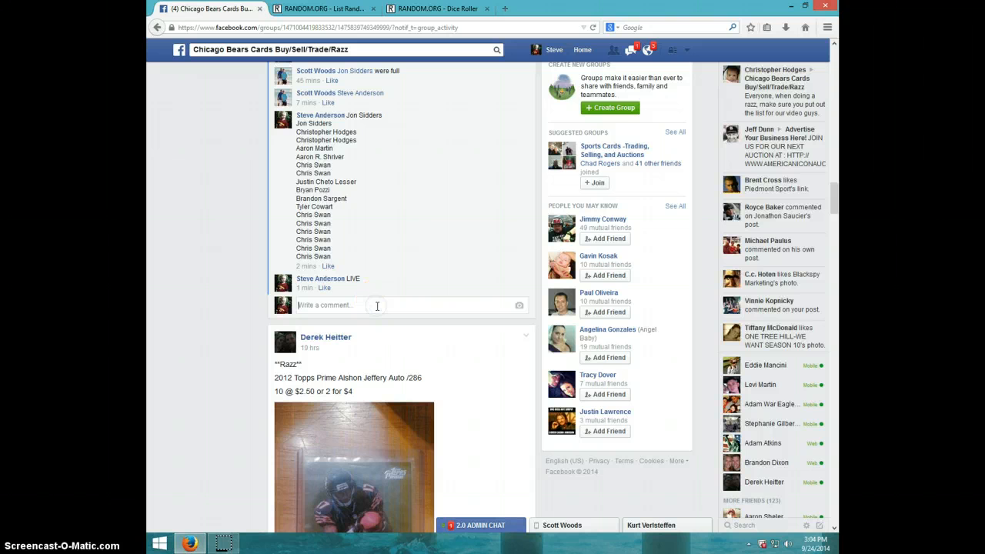
text(DONE)
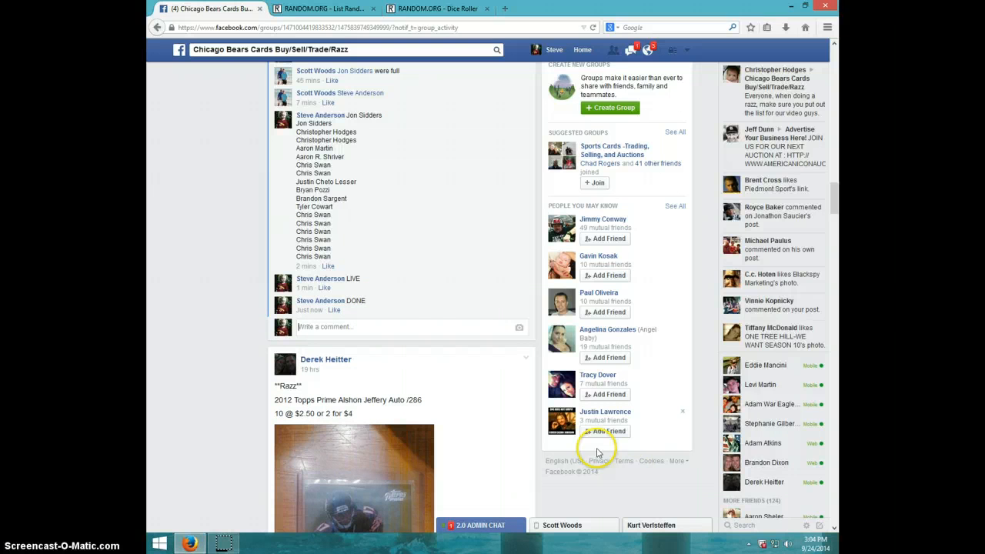
click(802, 544)
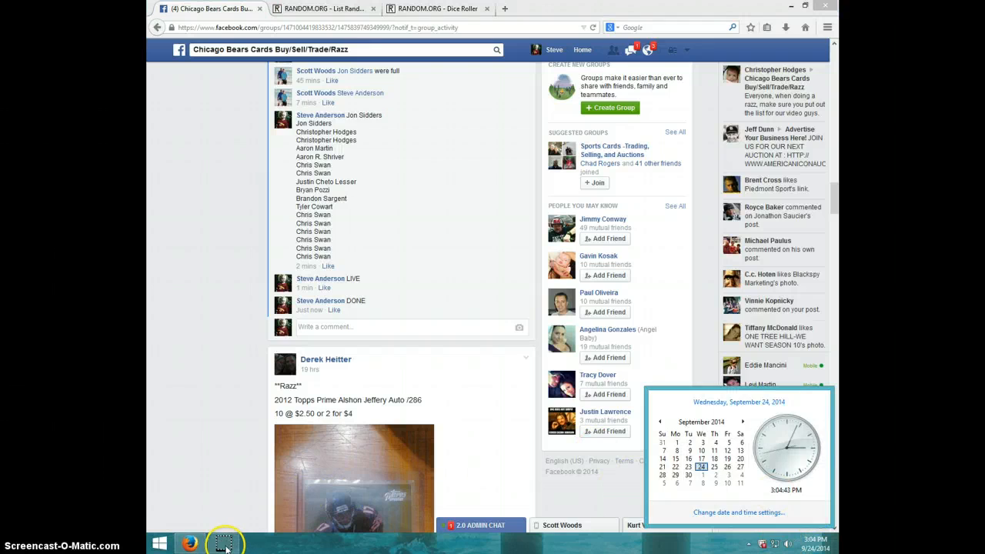